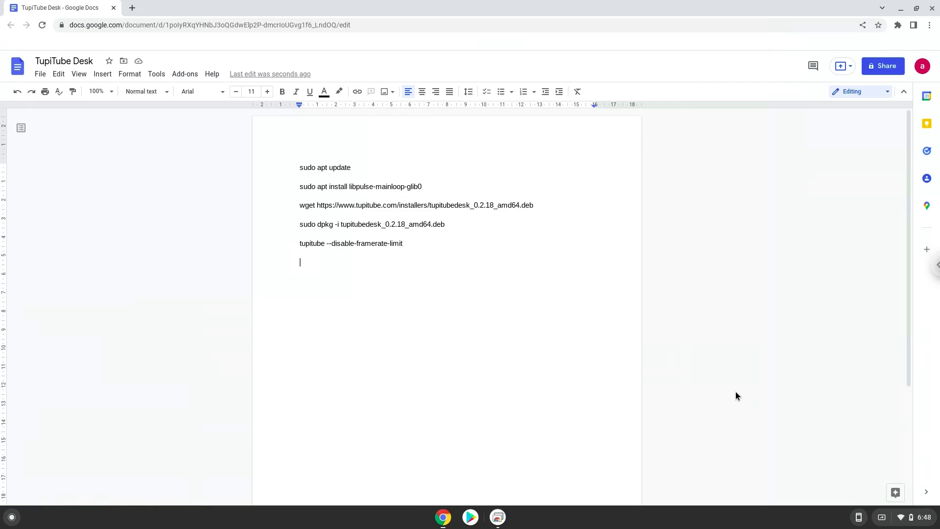
{"action": "mouse_move", "coordinate": [859, 483]}
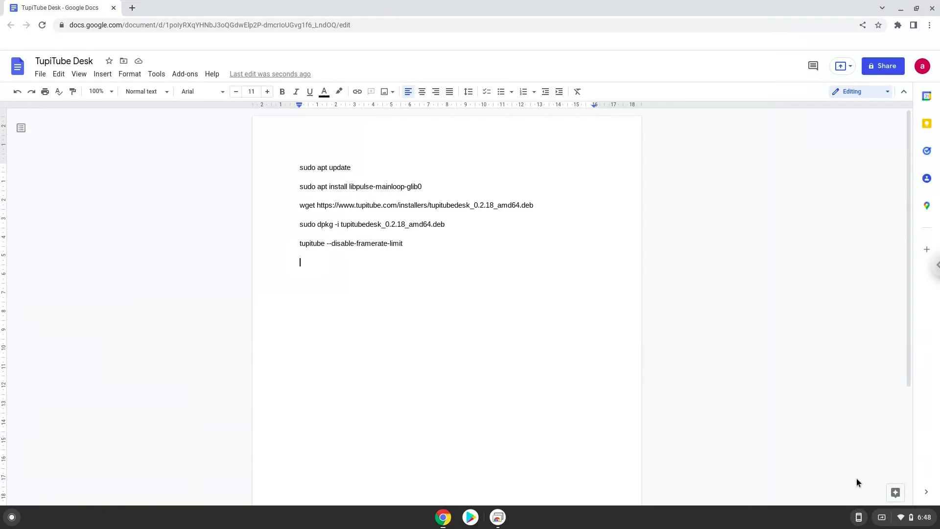
Step: Open the ChromeOS quick settings panel from the shelf clock
{"action": "left_click", "coordinate": [909, 517]}
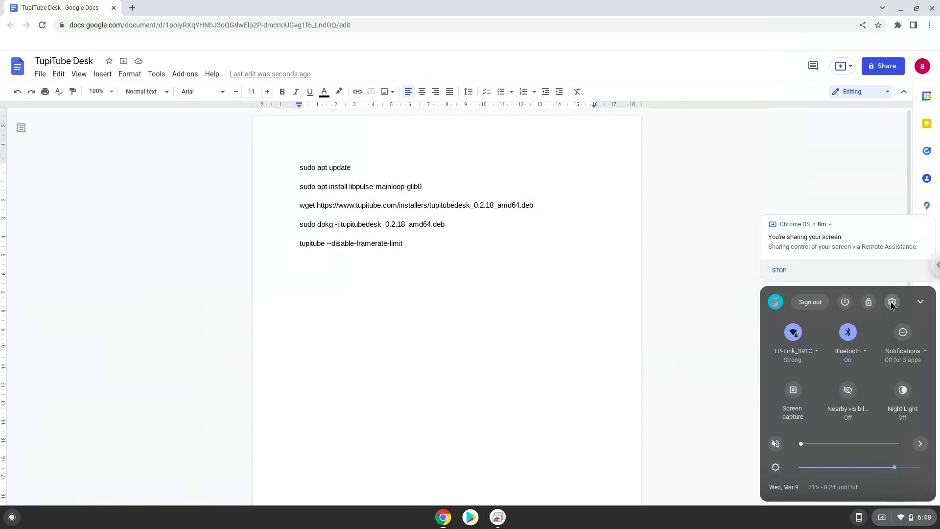
Step: Open Settings, go to Advanced > Developers, and turn on the Linux development environment
{"action": "left_click", "coordinate": [893, 302]}
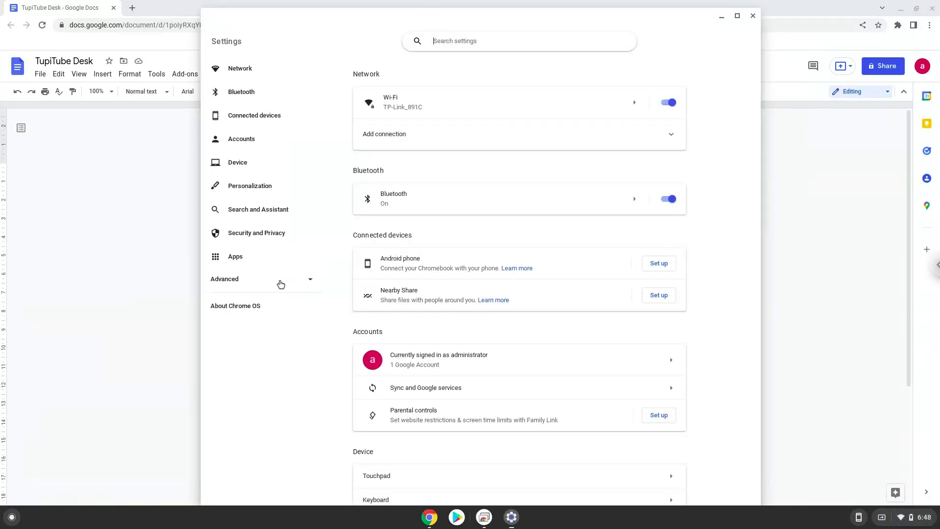
{"action": "left_click", "coordinate": [224, 278]}
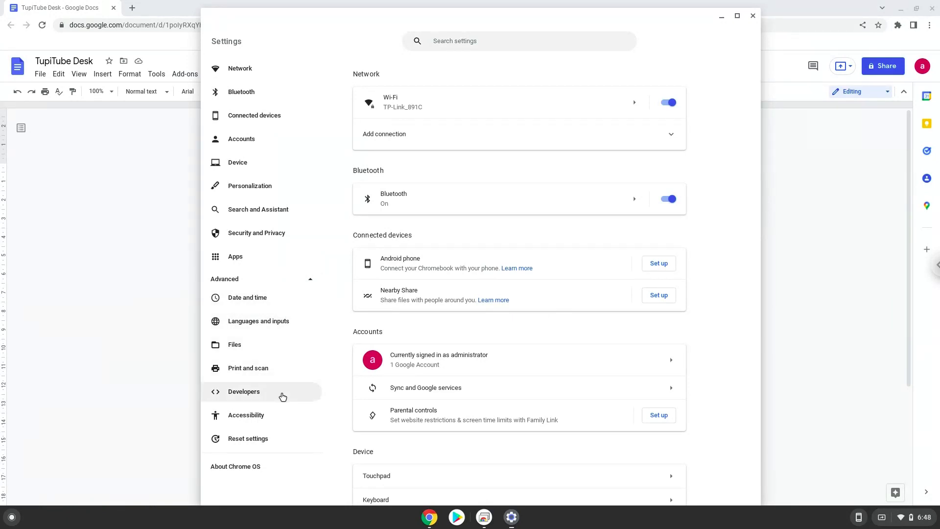
{"action": "left_click", "coordinate": [243, 391]}
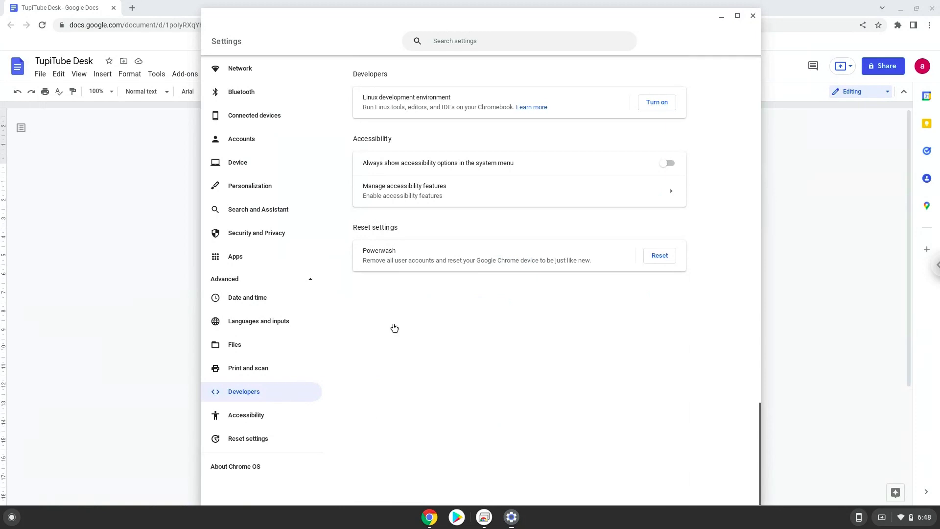
{"action": "left_click", "coordinate": [657, 102]}
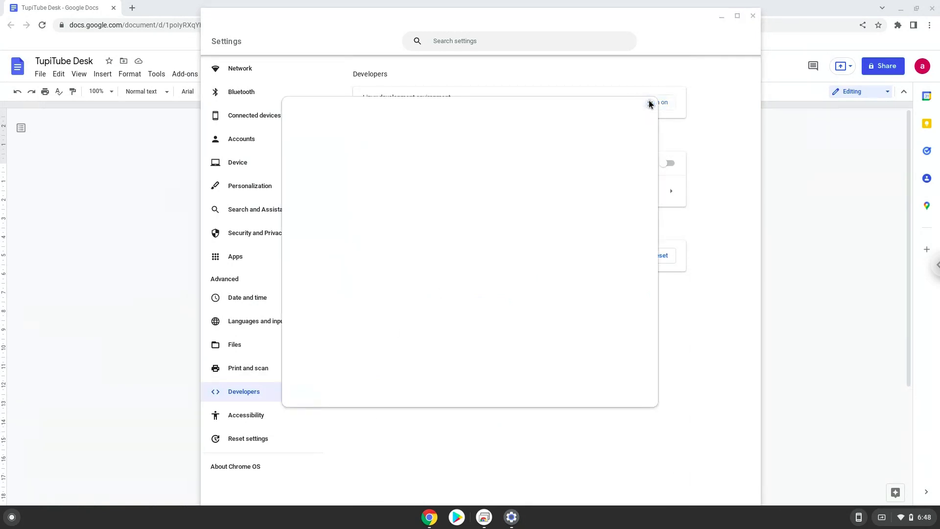
Step: Complete the Linux setup dialog and close the terminal window that opens afterwards
{"action": "left_click", "coordinate": [661, 102]}
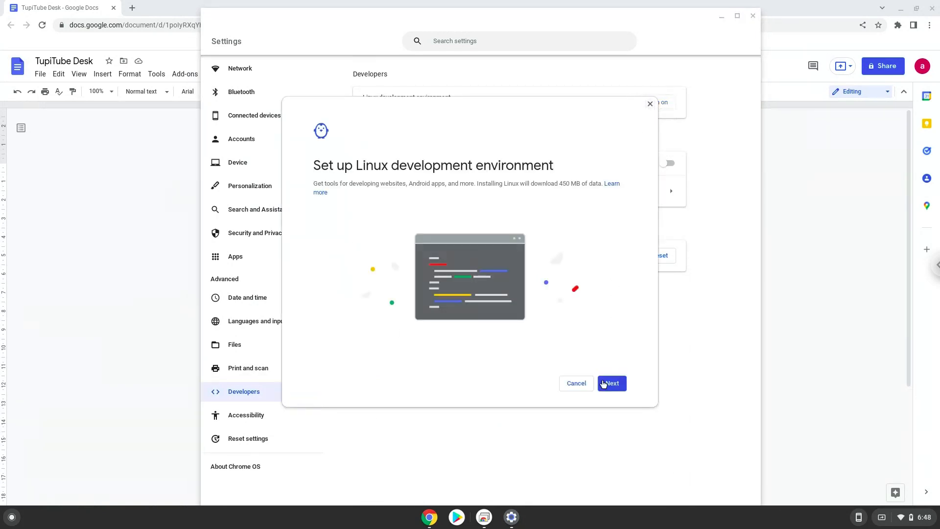
{"action": "left_click", "coordinate": [610, 383]}
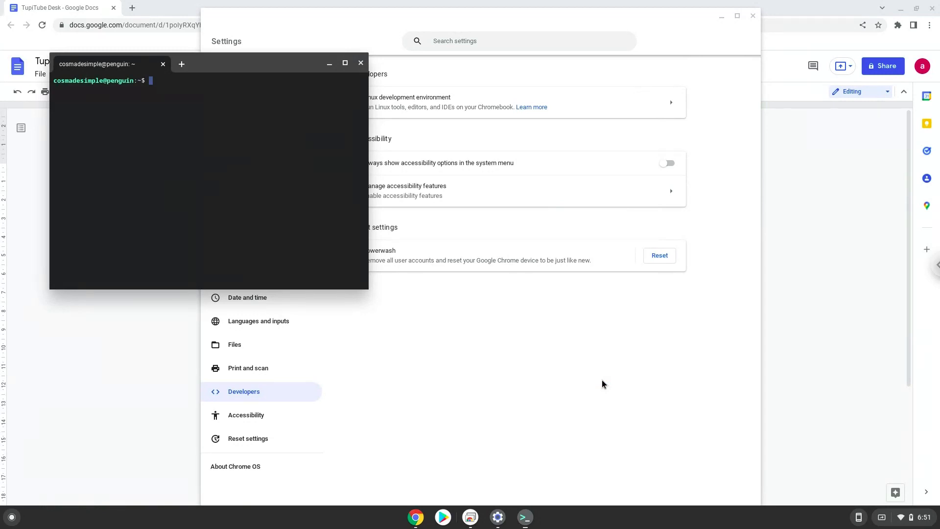
{"action": "mouse_move", "coordinate": [443, 170]}
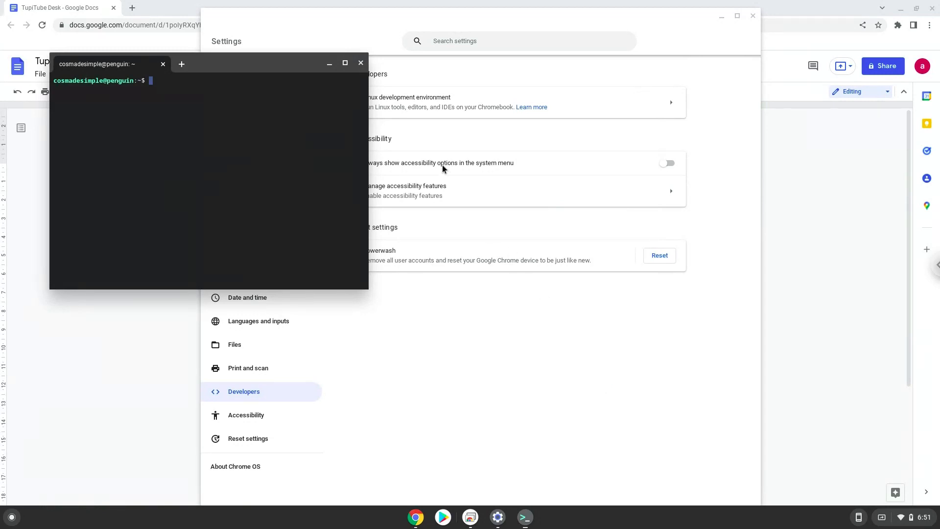
{"action": "left_click", "coordinate": [361, 63]}
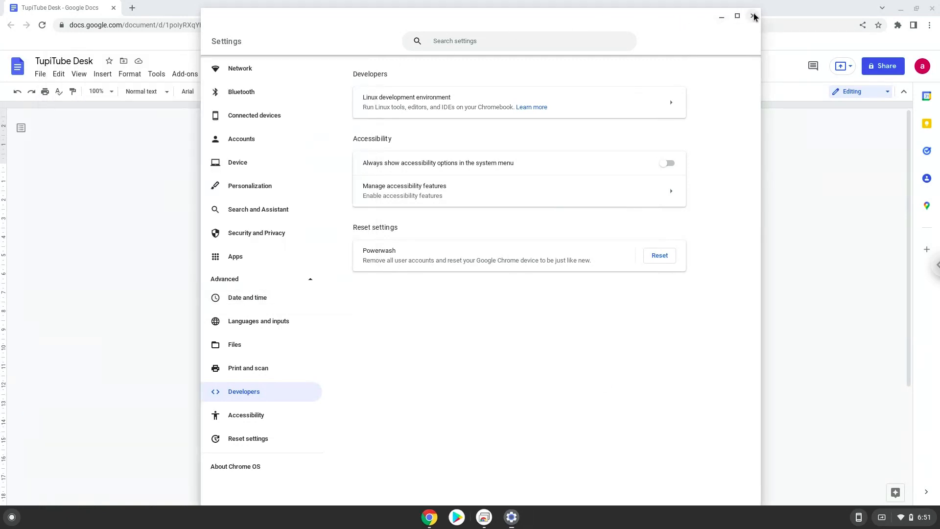
Step: Close Settings, copy 'sudo apt update' from the notes, and launch Terminal
{"action": "left_click", "coordinate": [754, 16]}
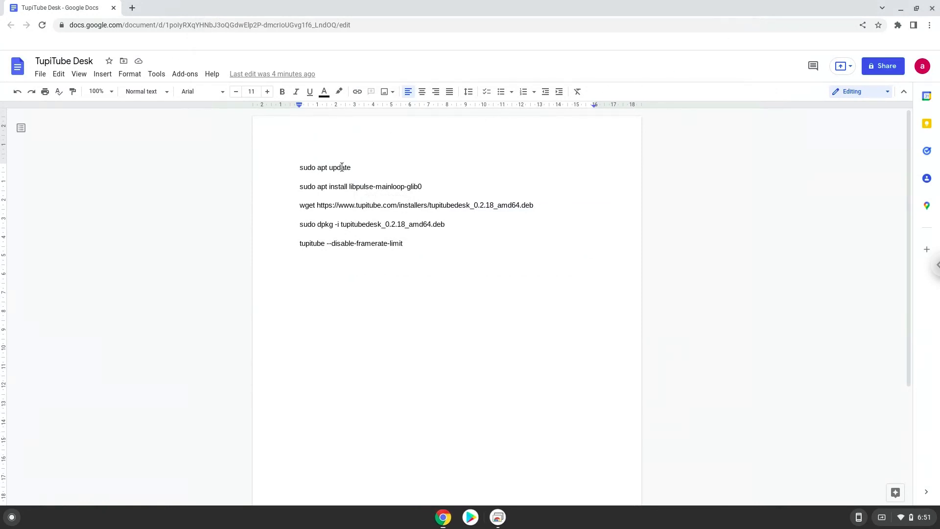
{"action": "right_click", "coordinate": [325, 168]}
{"action": "type", "text": "ter"}
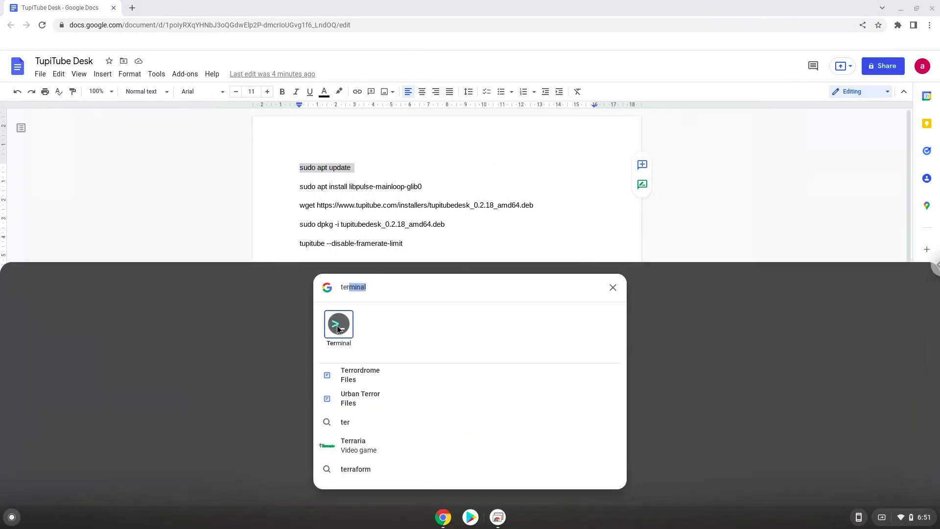
{"action": "left_click", "coordinate": [338, 323]}
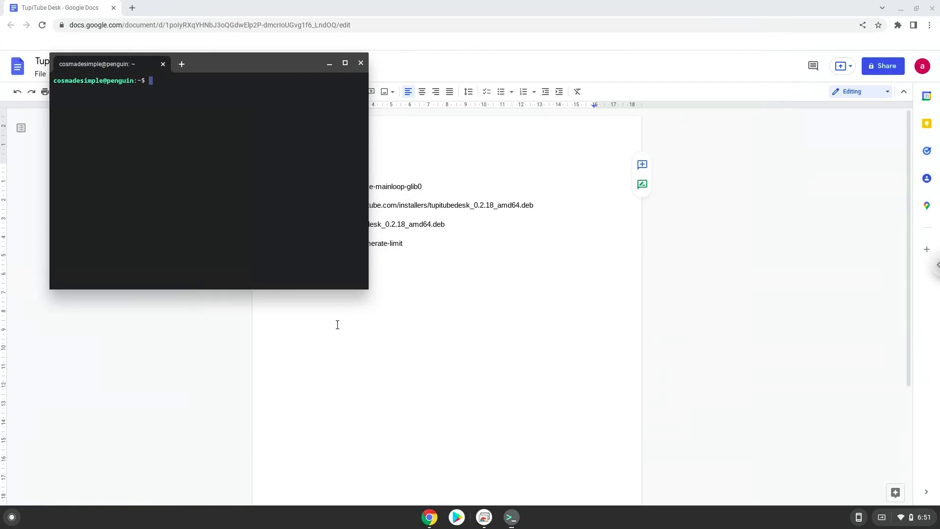
{"action": "mouse_move", "coordinate": [297, 151]}
{"action": "type", "text": "sudo apt update"}
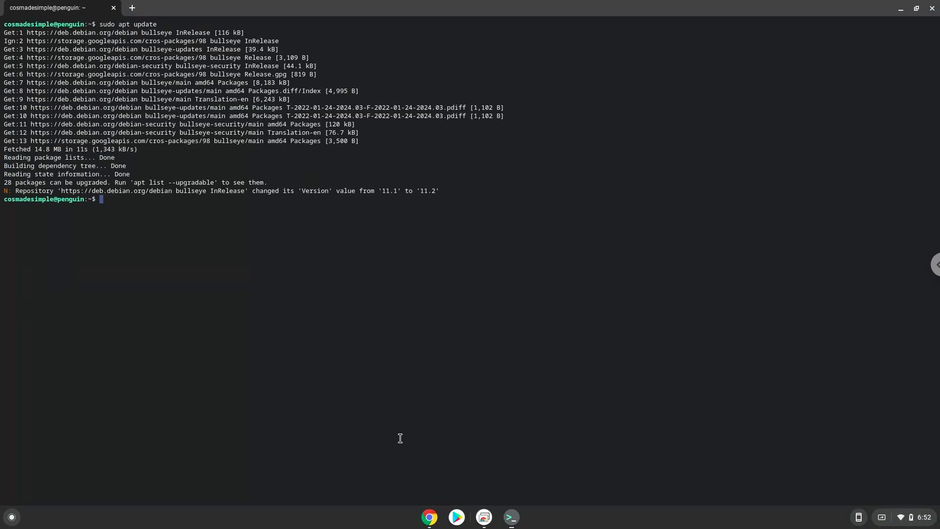
Step: Copy and run the libpulse-mainloop-glib0 install command, then return to the notes
{"action": "left_click", "coordinate": [429, 517]}
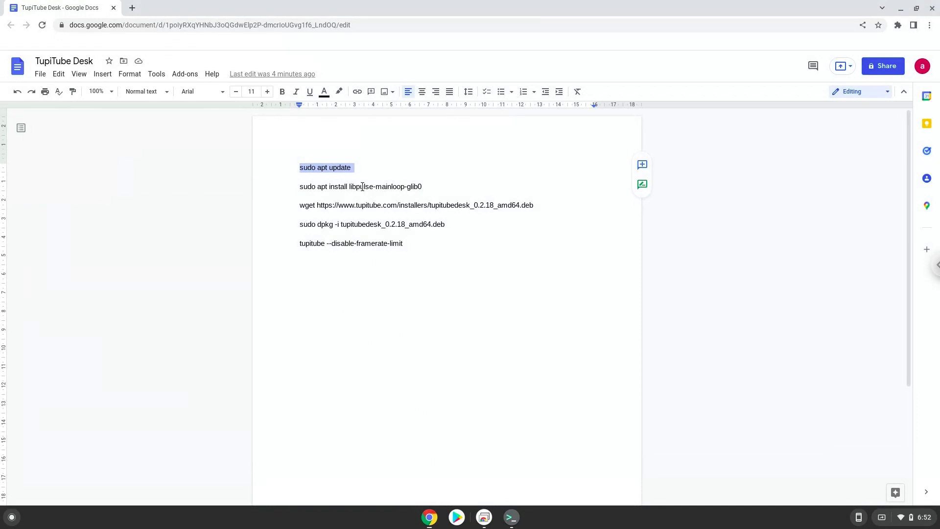
{"action": "right_click", "coordinate": [360, 186]}
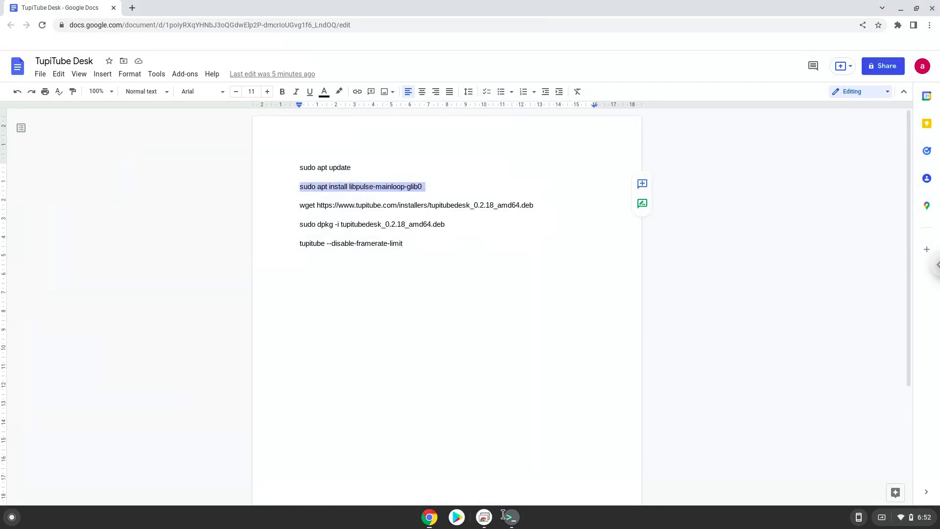
{"action": "left_click", "coordinate": [508, 517]}
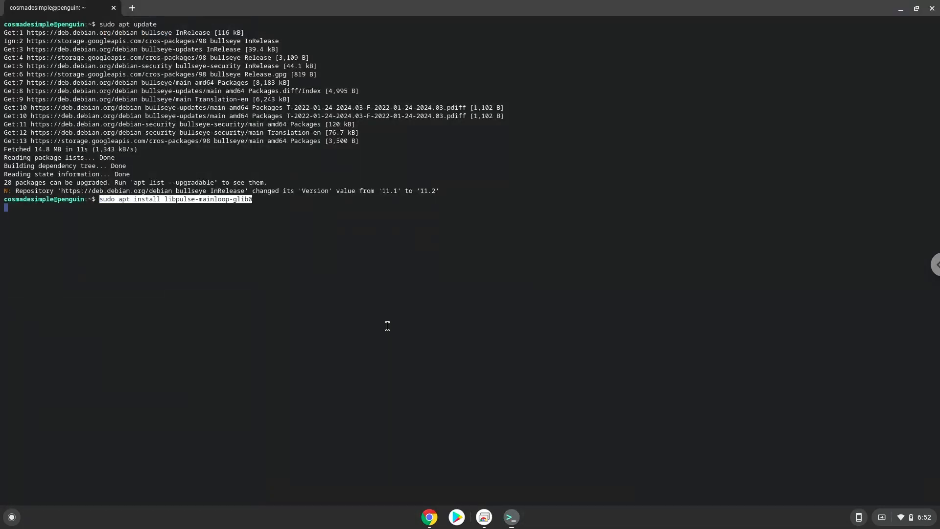
{"action": "key", "text": "Return"}
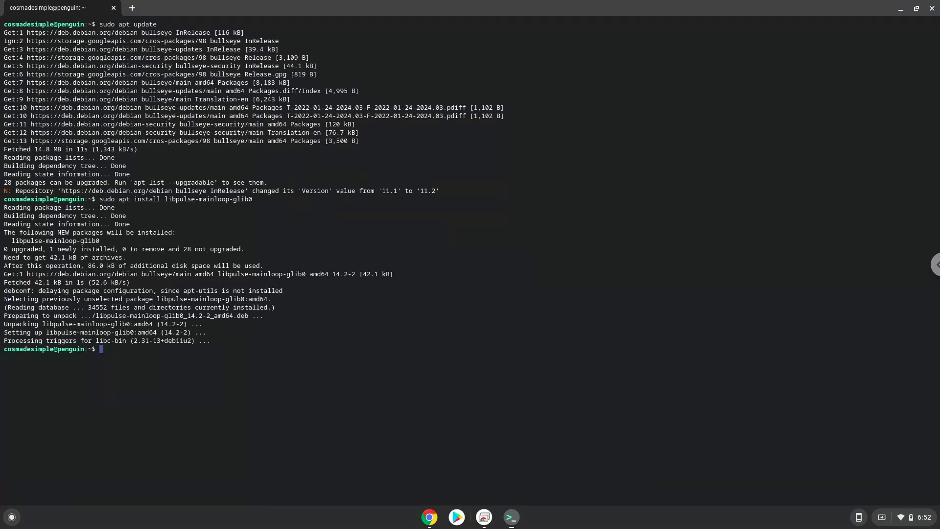
{"action": "mouse_move", "coordinate": [429, 516]}
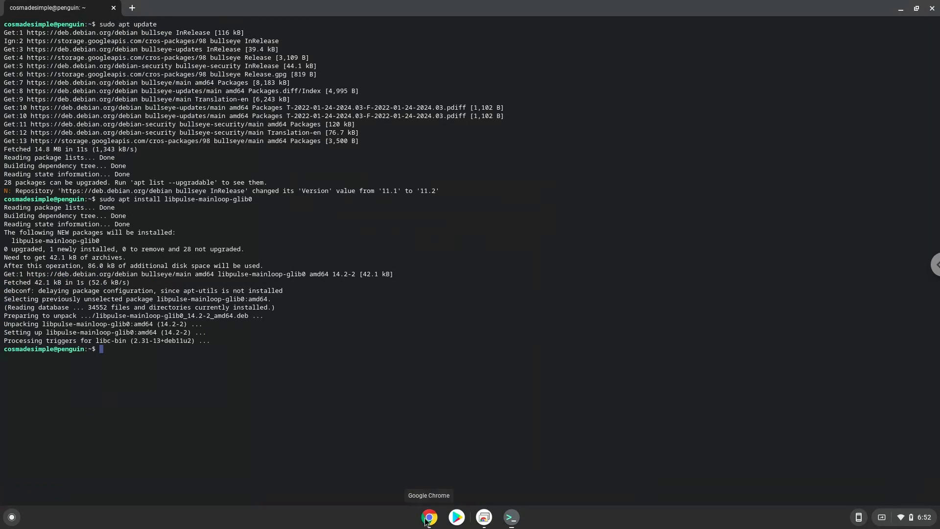
{"action": "left_click", "coordinate": [429, 517]}
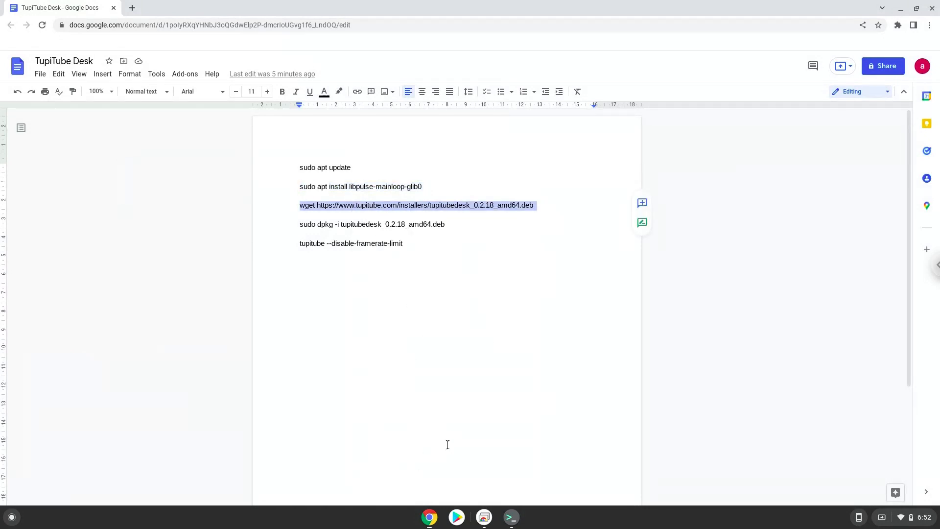
Step: Run the wget download of tupitubedesk_0.2.18_amd64.deb, then return to the notes
{"action": "left_click", "coordinate": [510, 516]}
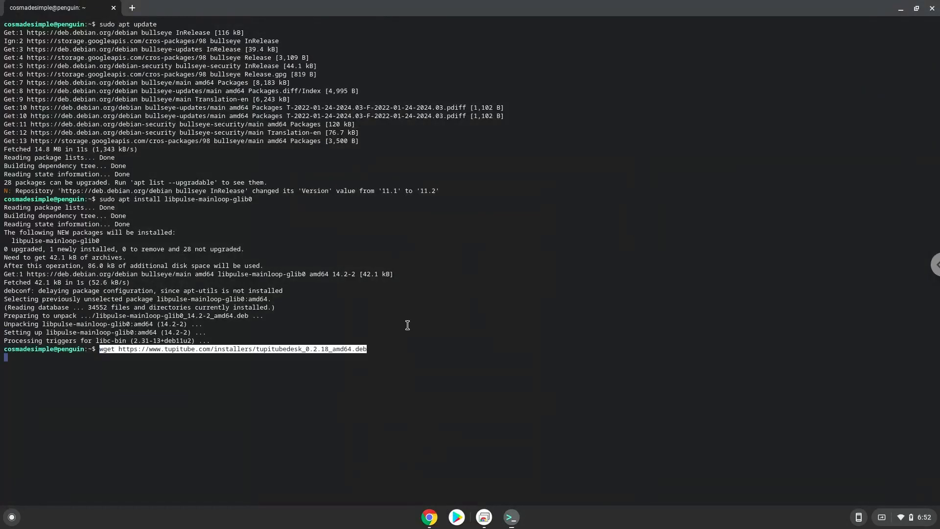
{"action": "key", "text": "Return"}
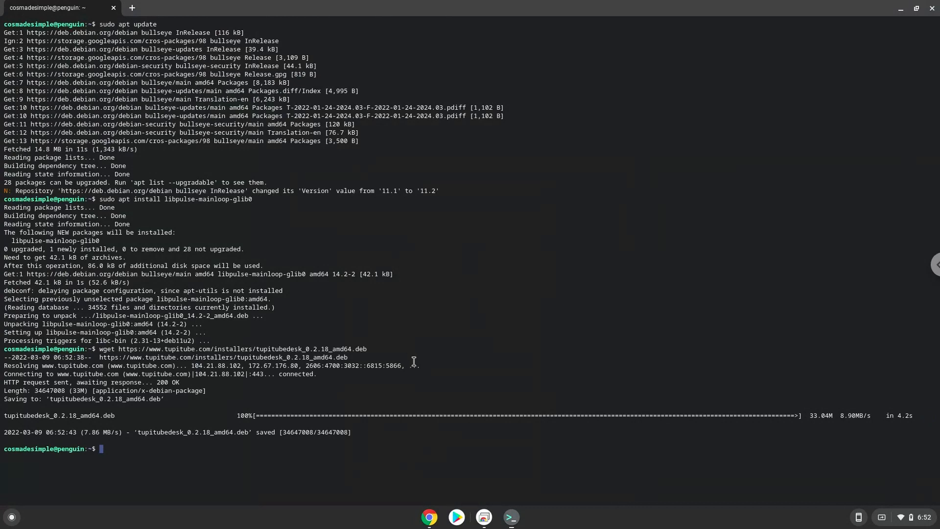
{"action": "mouse_move", "coordinate": [430, 517]}
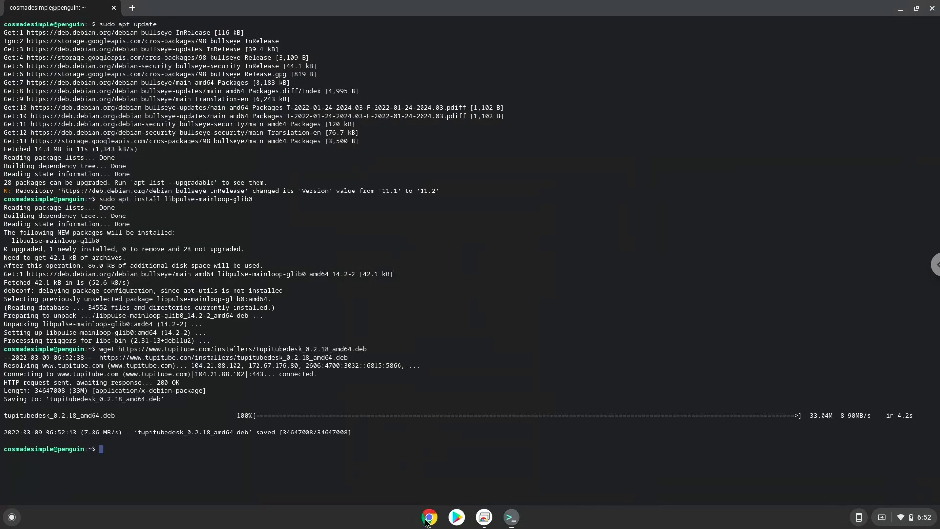
{"action": "left_click", "coordinate": [430, 516]}
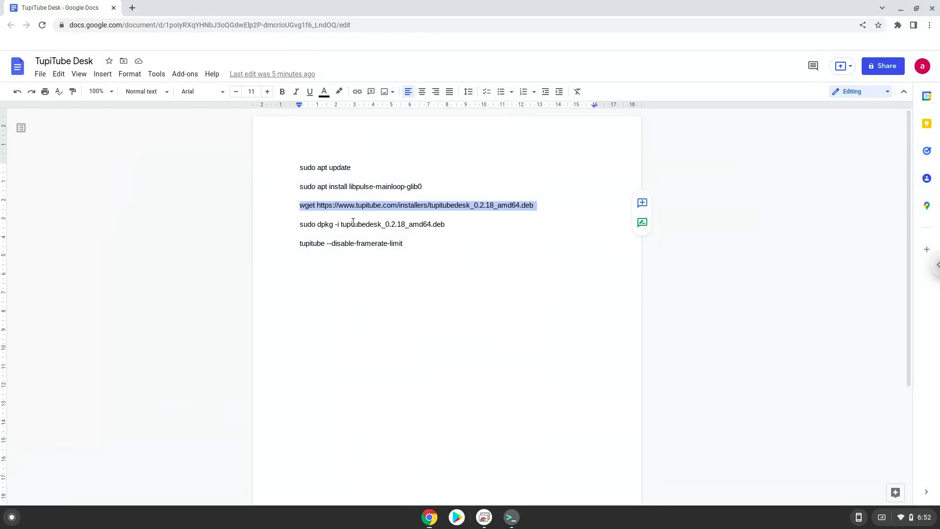
Step: Copy and run the 'sudo dpkg -i' command for the TupiTube package, then return to notes
{"action": "right_click", "coordinate": [352, 224]}
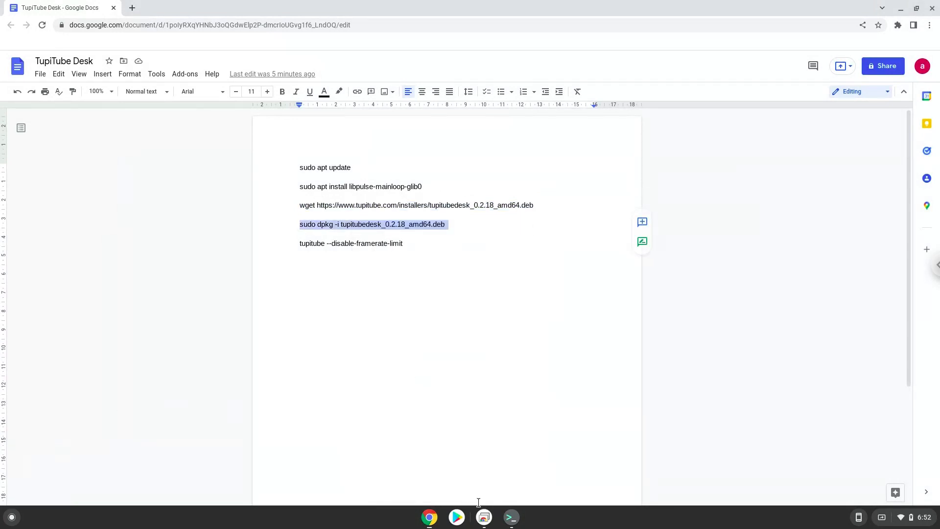
{"action": "left_click", "coordinate": [510, 516]}
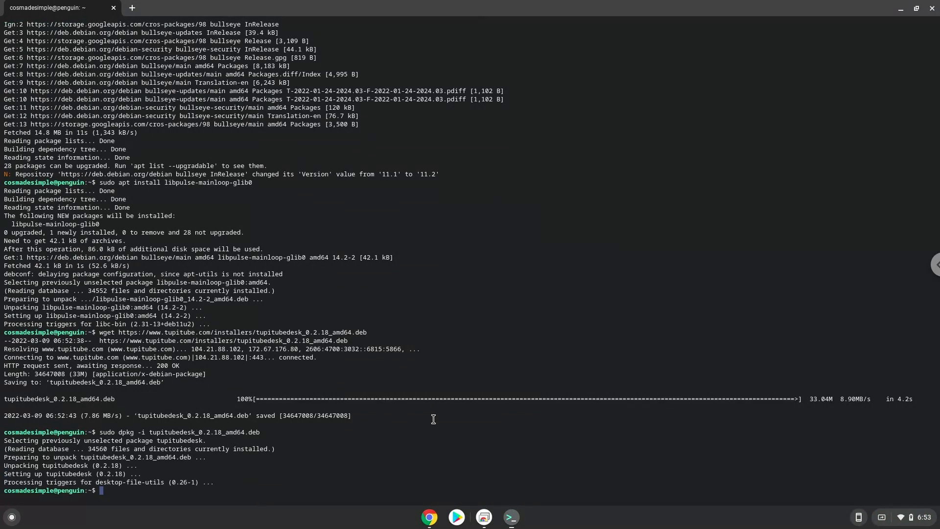
{"action": "left_click", "coordinate": [430, 516]}
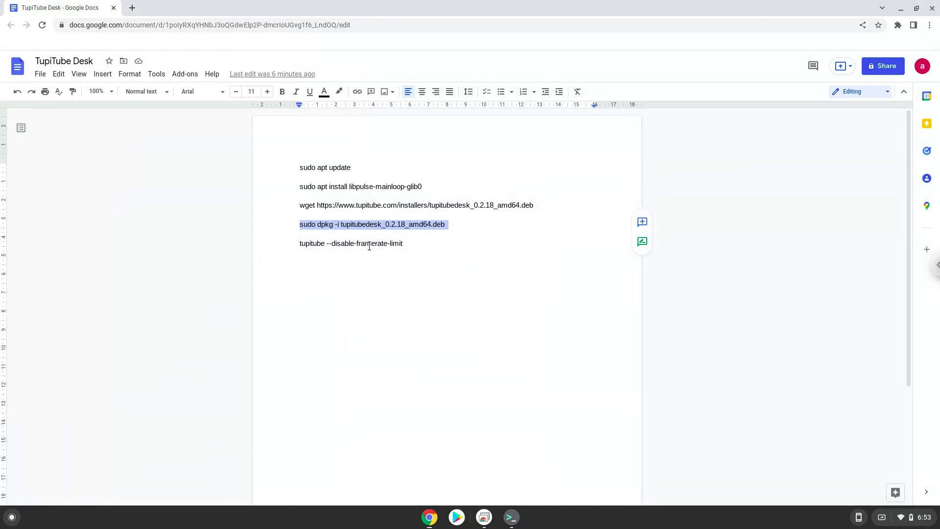
Step: Copy and run 'tupitube --disable-framerate-limit', accepting the new project settings
{"action": "right_click", "coordinate": [351, 243]}
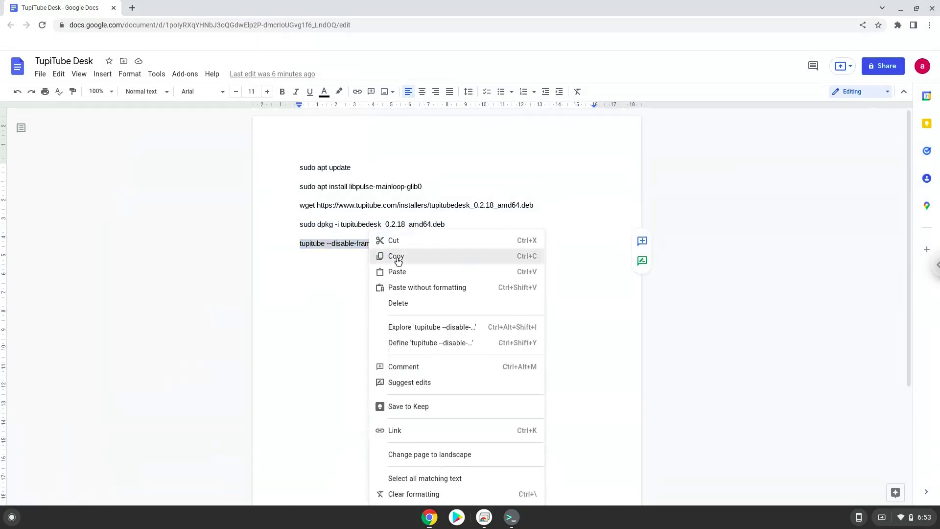
{"action": "left_click", "coordinate": [396, 256]}
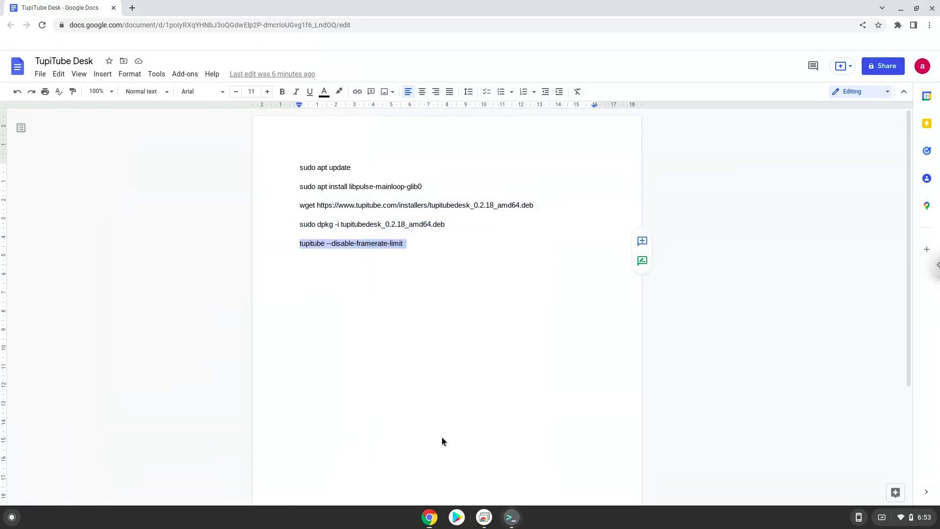
{"action": "left_click", "coordinate": [511, 517]}
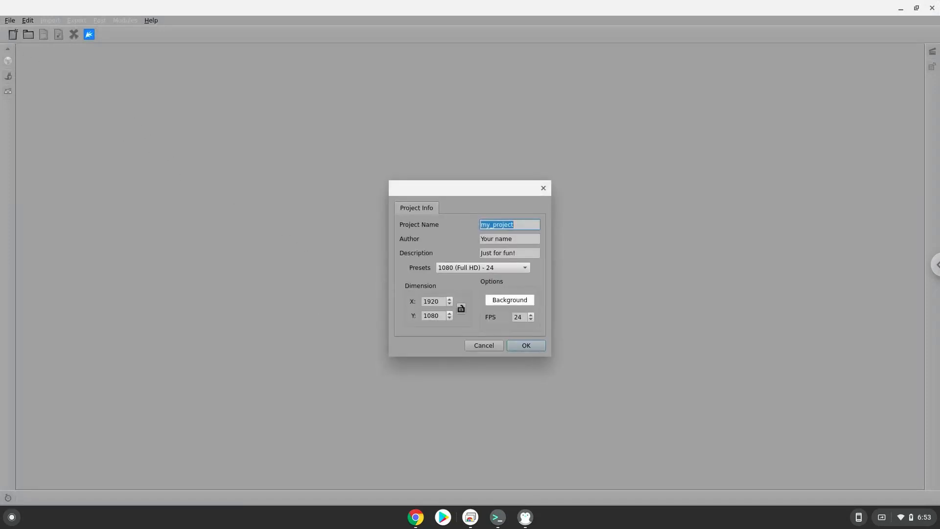
{"action": "left_click", "coordinate": [525, 345]}
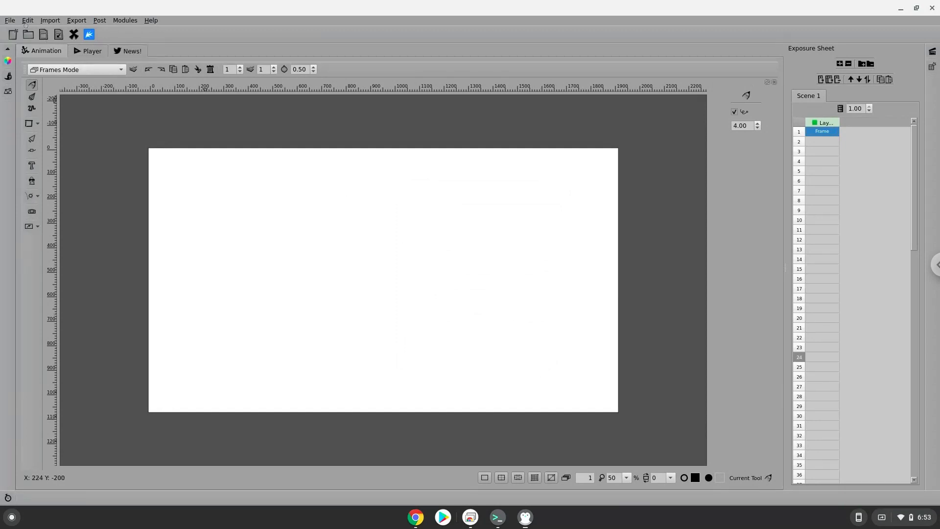
Step: Look over the TupiTube Desk workspace, then close the program
{"action": "left_click", "coordinate": [10, 20]}
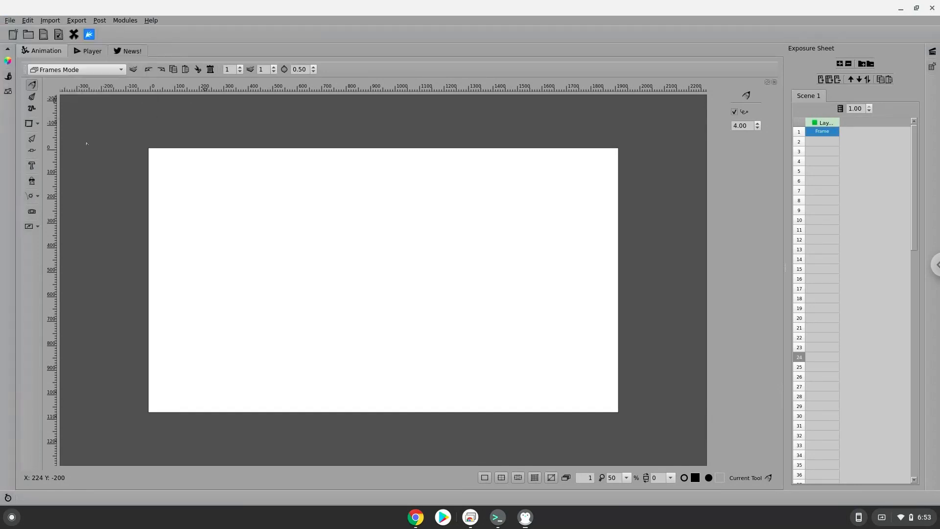
{"action": "mouse_move", "coordinate": [219, 115]}
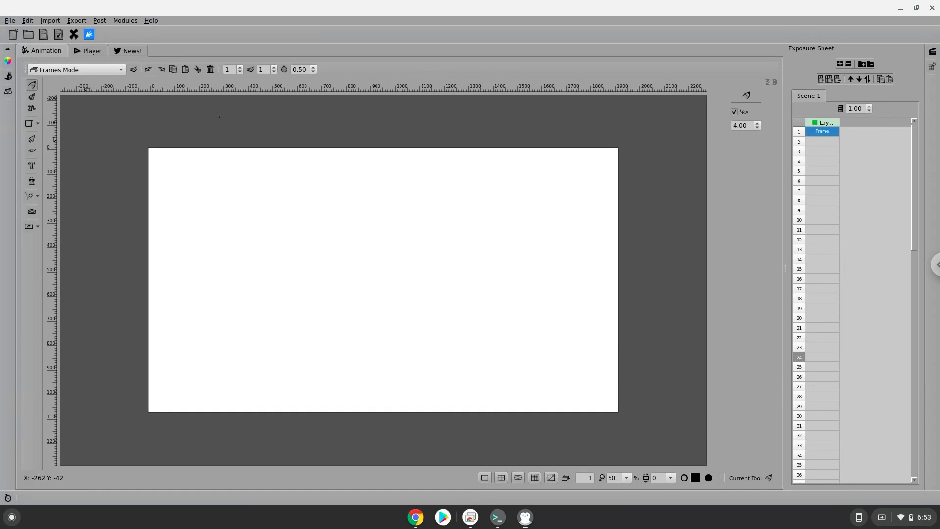
{"action": "mouse_move", "coordinate": [934, 11]}
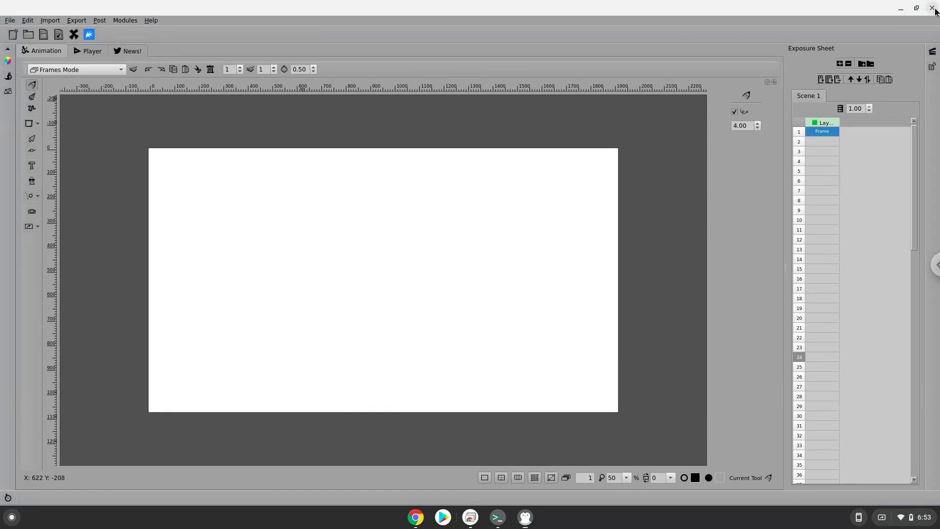
{"action": "left_click", "coordinate": [497, 516]}
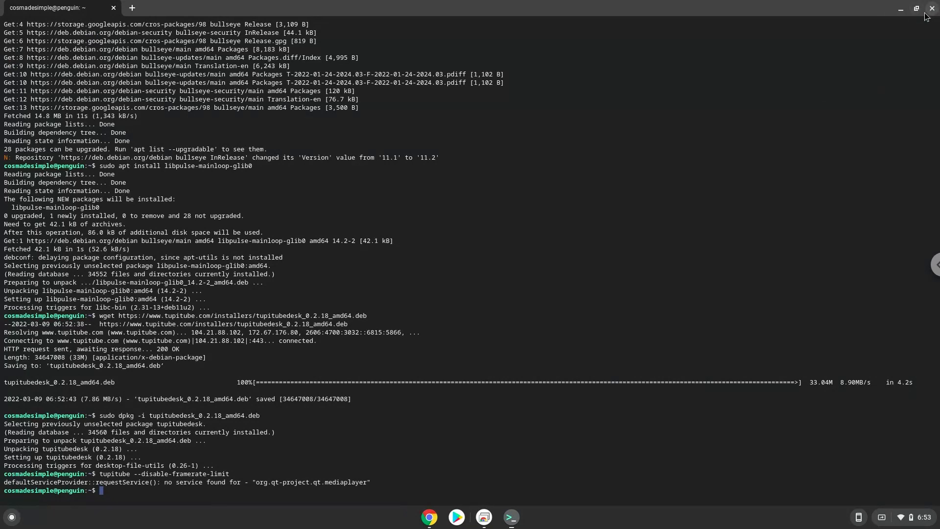
Step: Close Terminal, confirming Leave, then open the Files app from the launcher's app list
{"action": "left_click", "coordinate": [924, 10]}
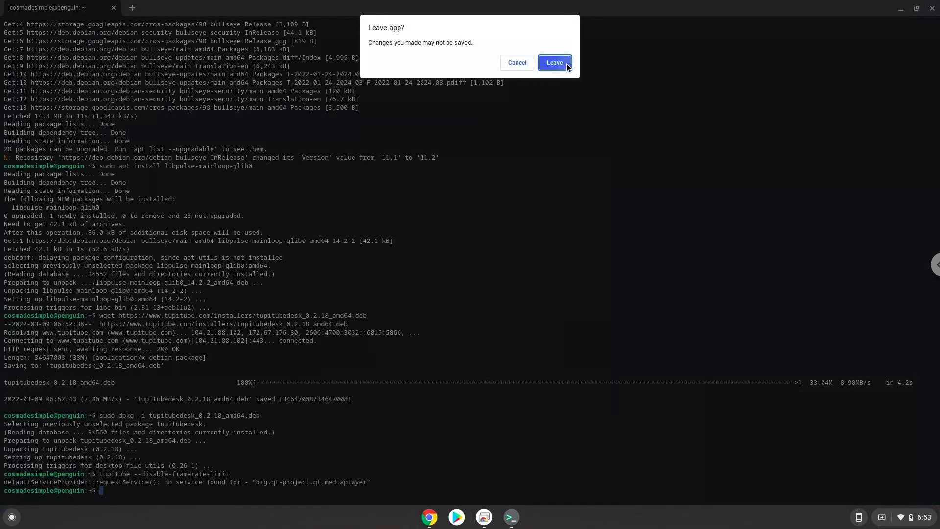
{"action": "left_click", "coordinate": [552, 62]}
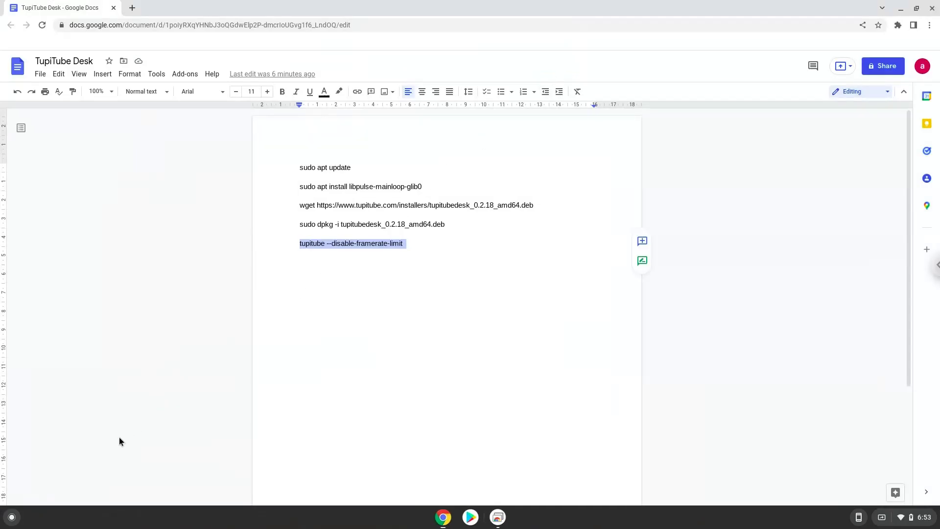
{"action": "left_click", "coordinate": [11, 516]}
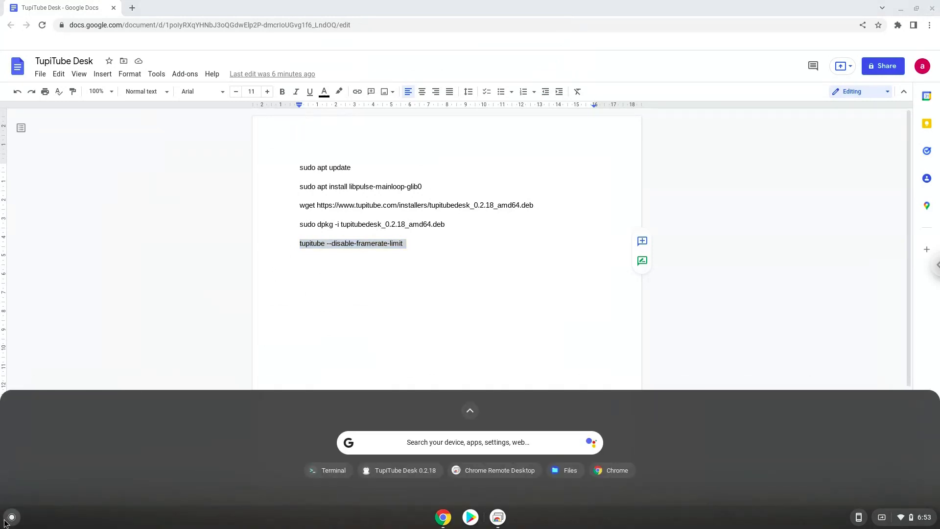
{"action": "mouse_move", "coordinate": [473, 419]}
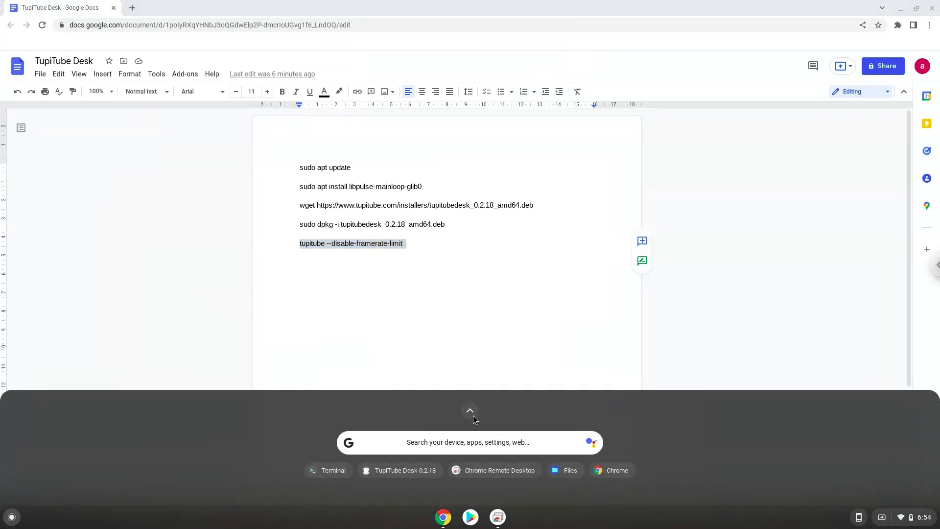
{"action": "left_click", "coordinate": [470, 410]}
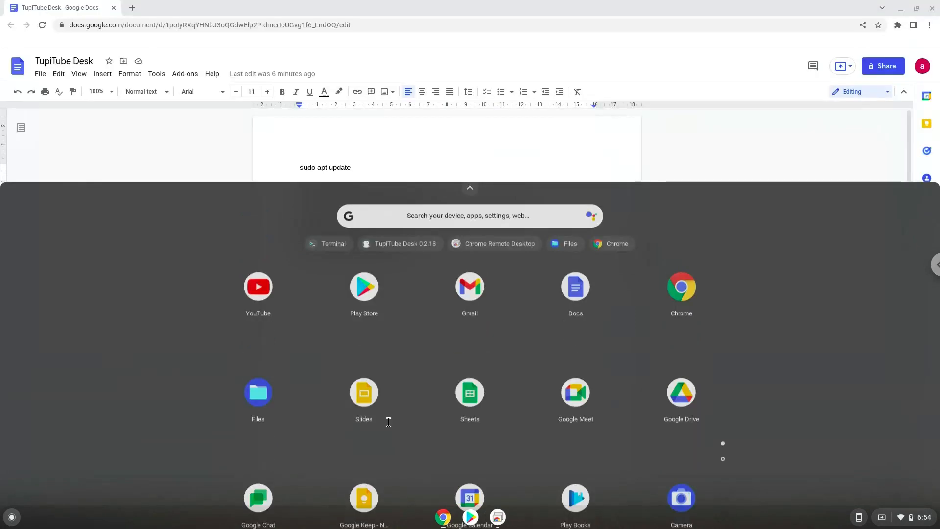
{"action": "left_click", "coordinate": [399, 243]}
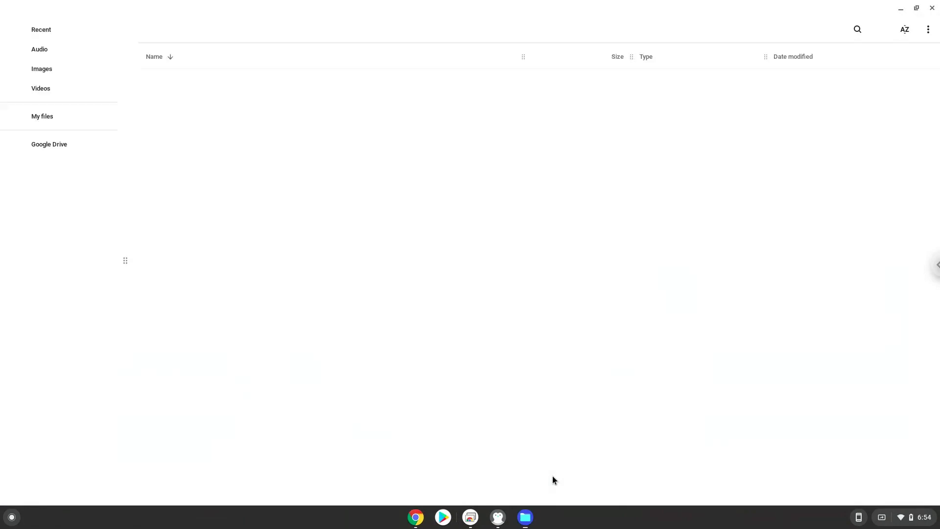
Step: Browse from My files into Linux files to reveal tupitubedesk_0.2.18_amd64.deb (33 MB)
{"action": "left_click", "coordinate": [42, 115]}
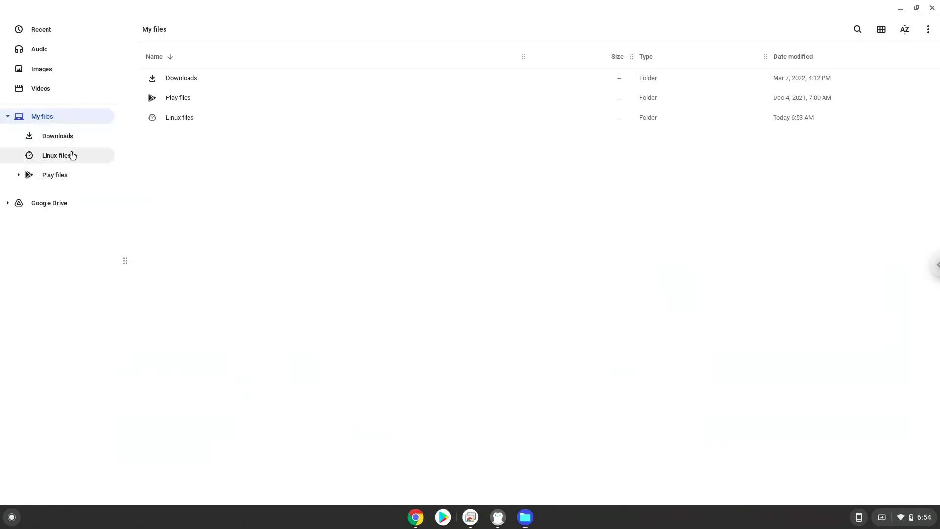
{"action": "left_click", "coordinate": [56, 155]}
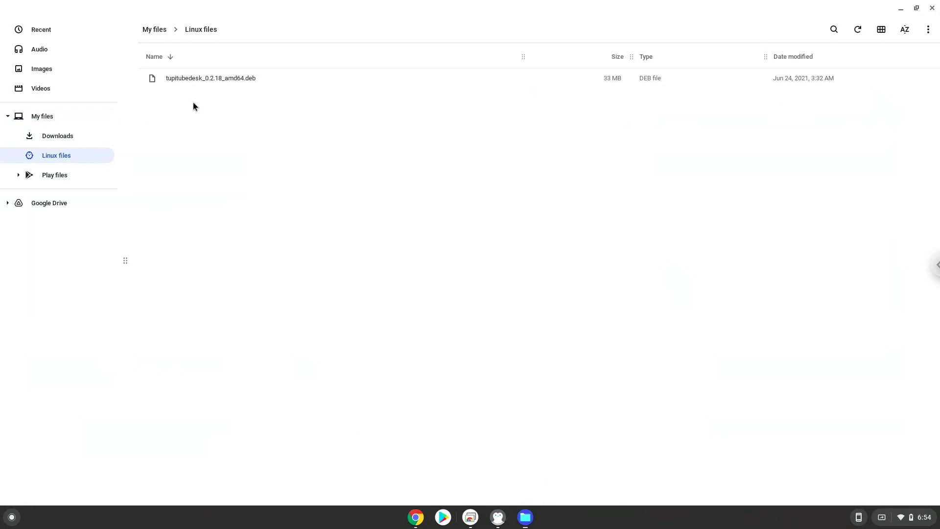
{"action": "mouse_move", "coordinate": [186, 178]}
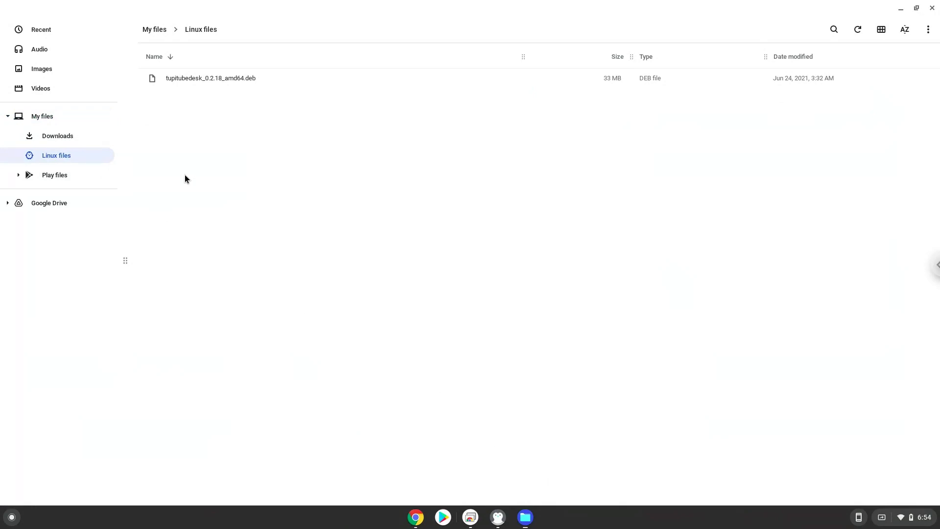